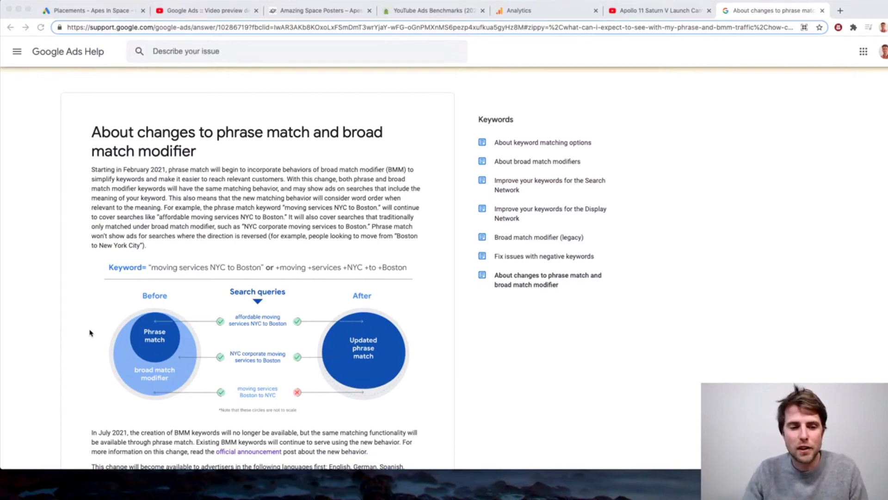
scroll("down", 3)
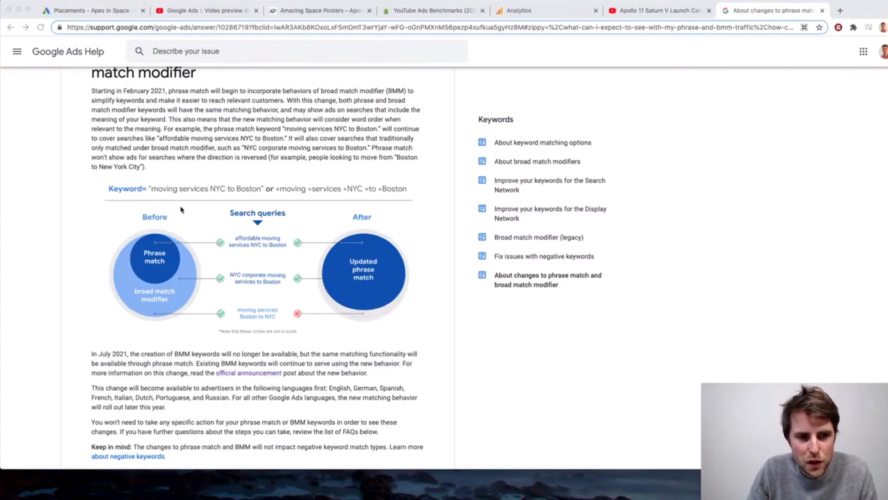
mouse_move(164, 254)
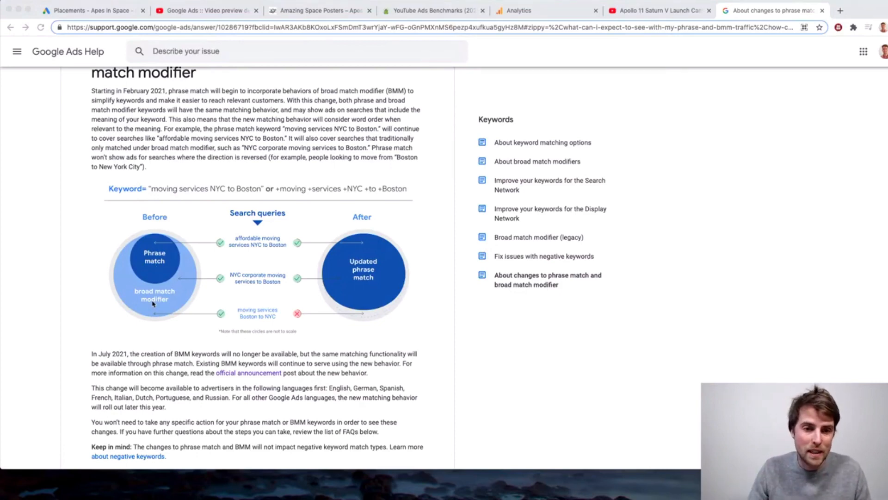
mouse_move(378, 357)
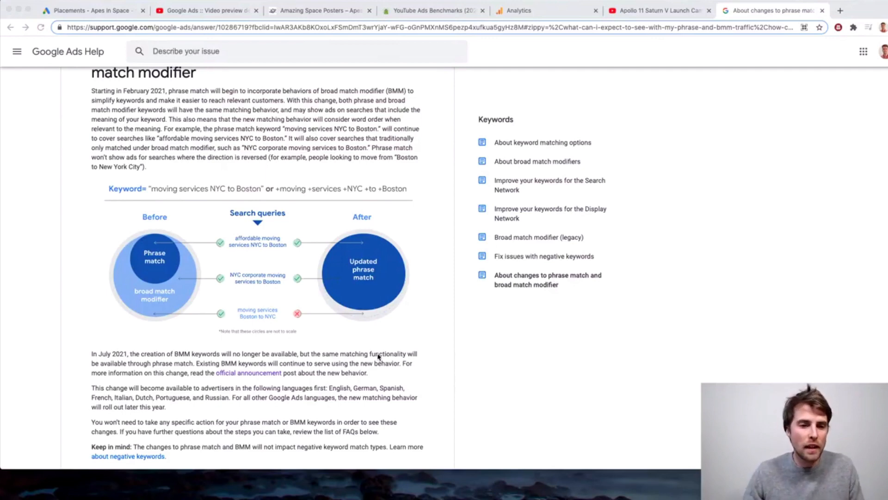
mouse_move(446, 397)
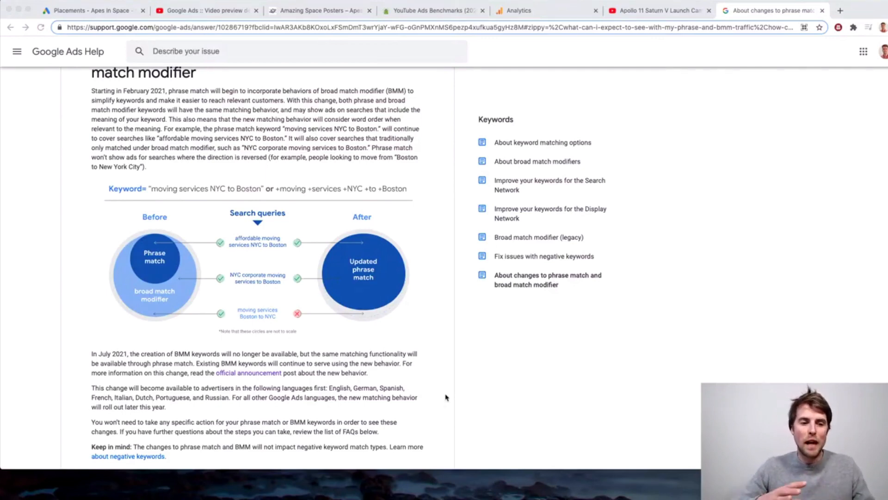